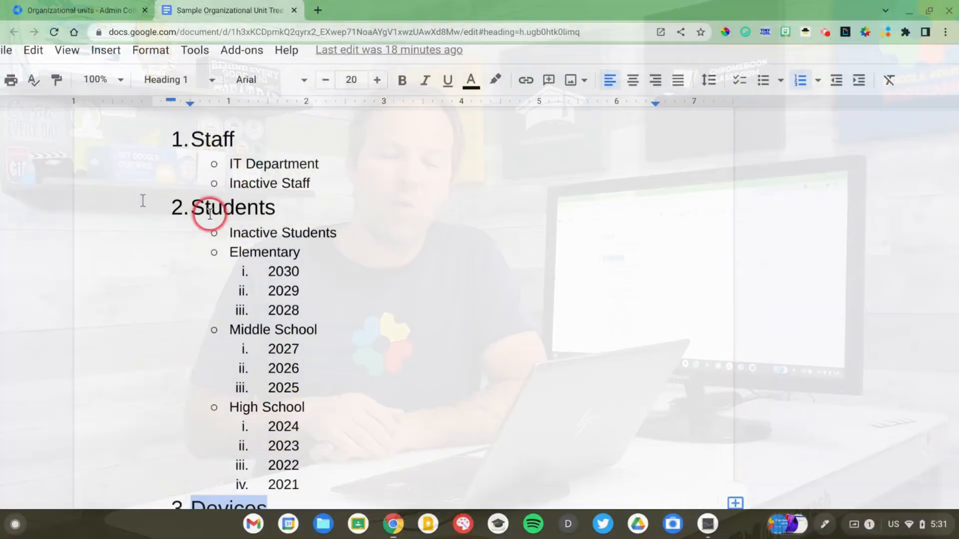
Review the Students outline, highlighting Elementary and its years 2030 through 2028
double_click(232, 208)
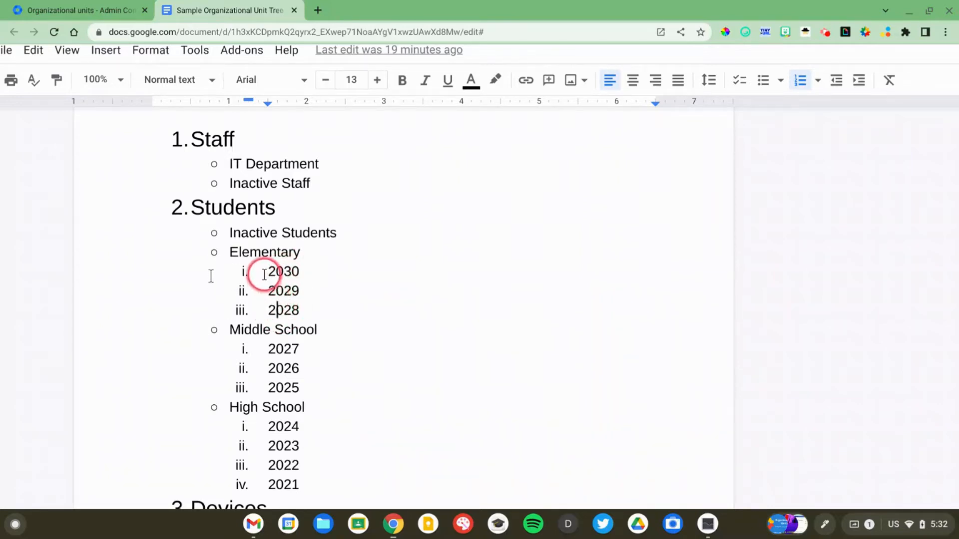
left_click_drag(263, 271, 299, 310)
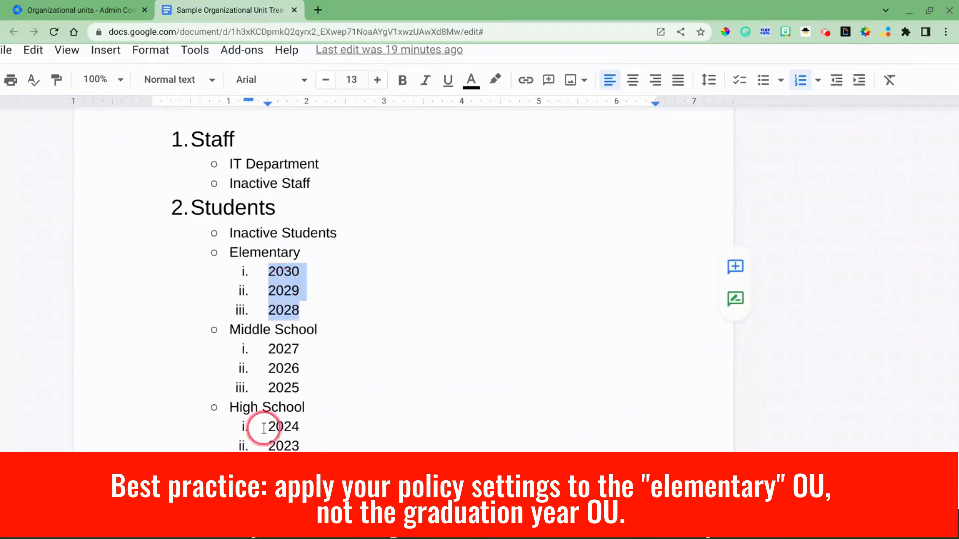
left_click(284, 310)
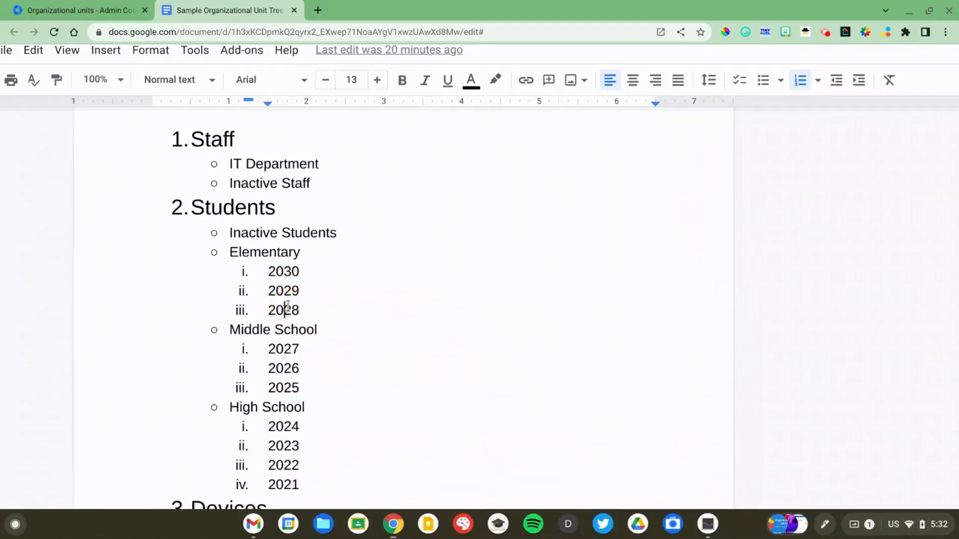
double_click(264, 251)
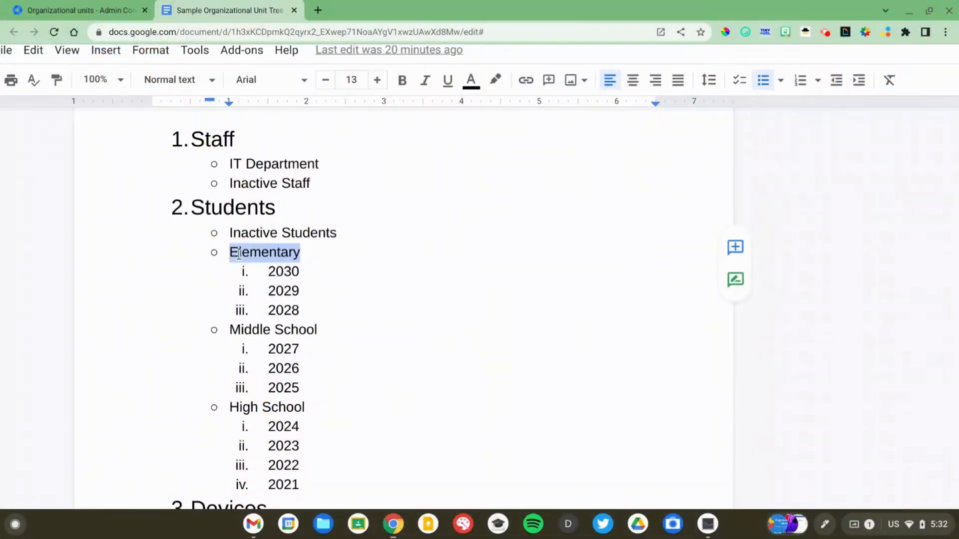
Remove the 2030 entry from under Elementary so it can move to Middle School
double_click(251, 328)
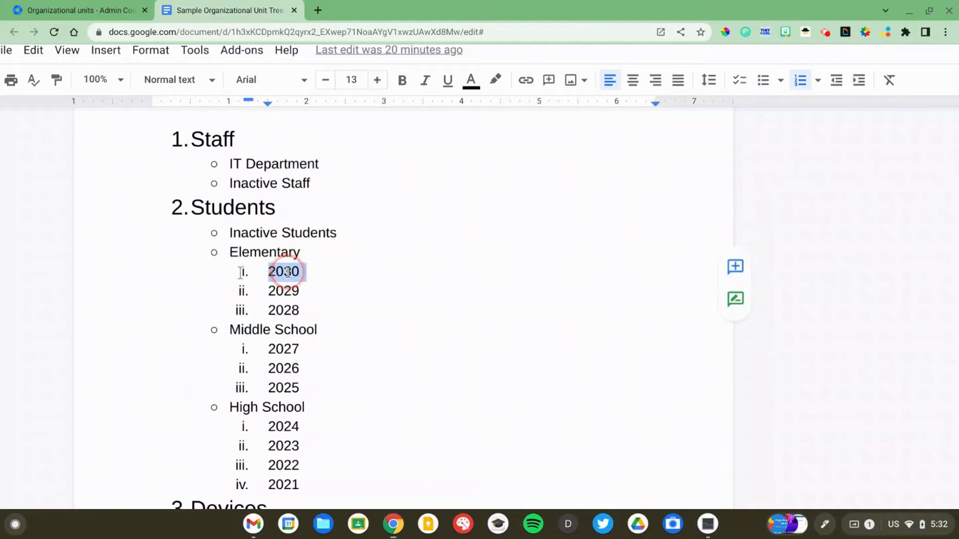
key("Delete")
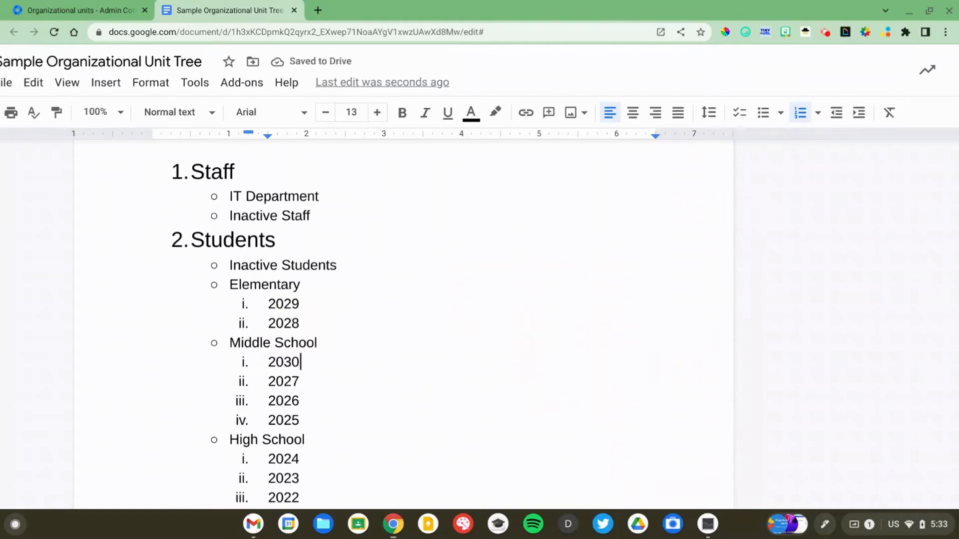
Add 2030 as a new first year under High School, then highlight High School and Middle School
left_click(282, 361)
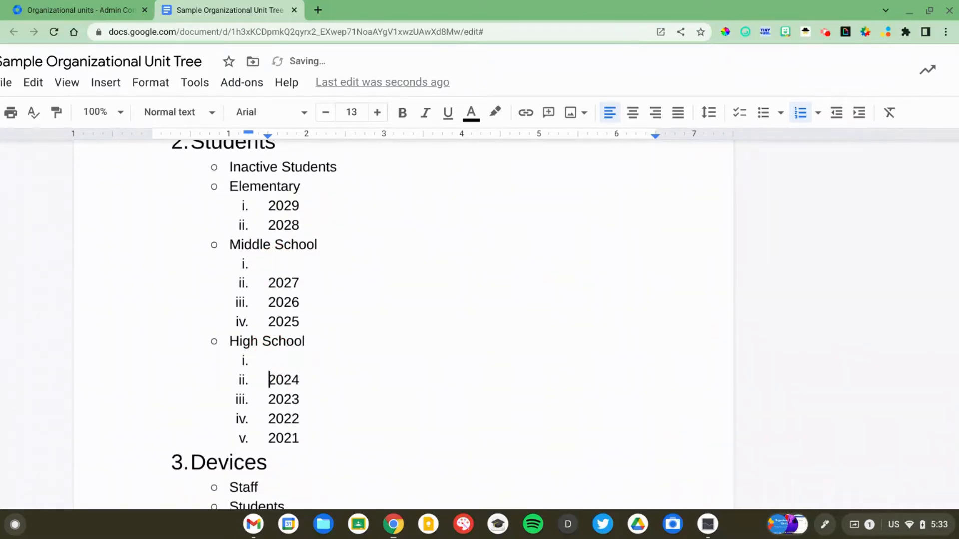
type("2030")
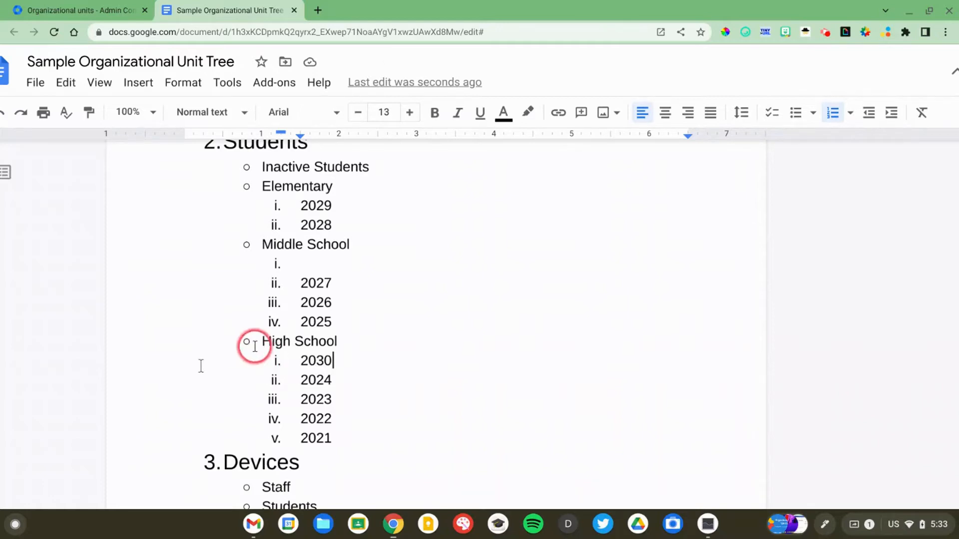
double_click(299, 342)
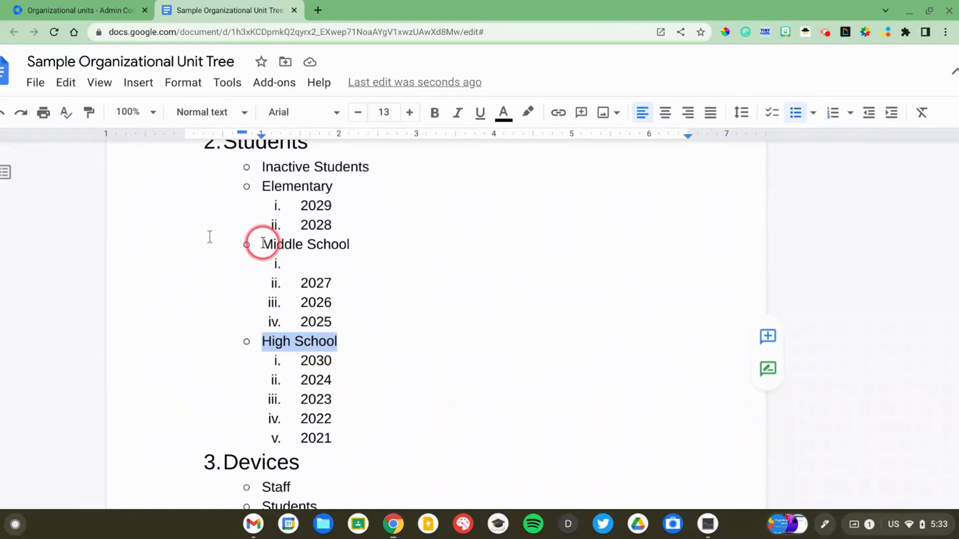
double_click(304, 244)
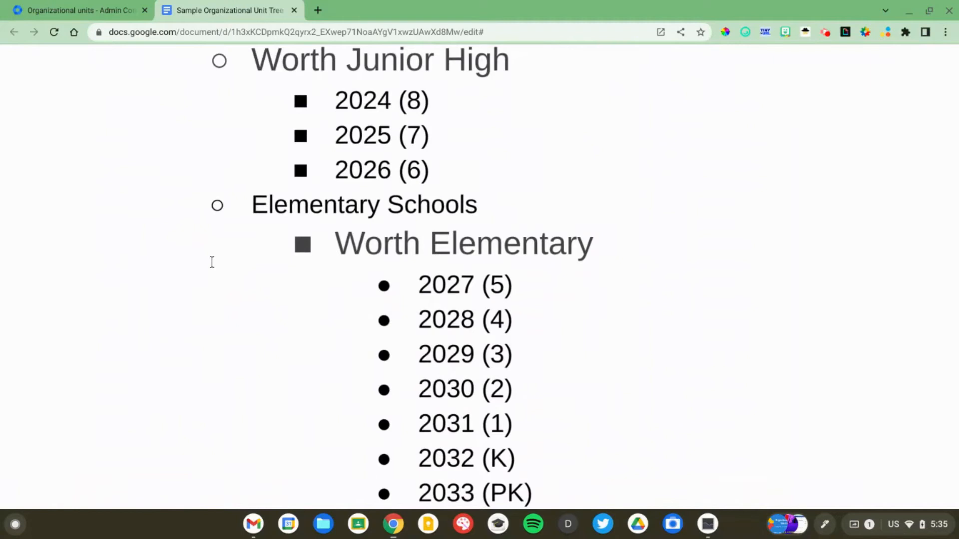
left_click(591, 263)
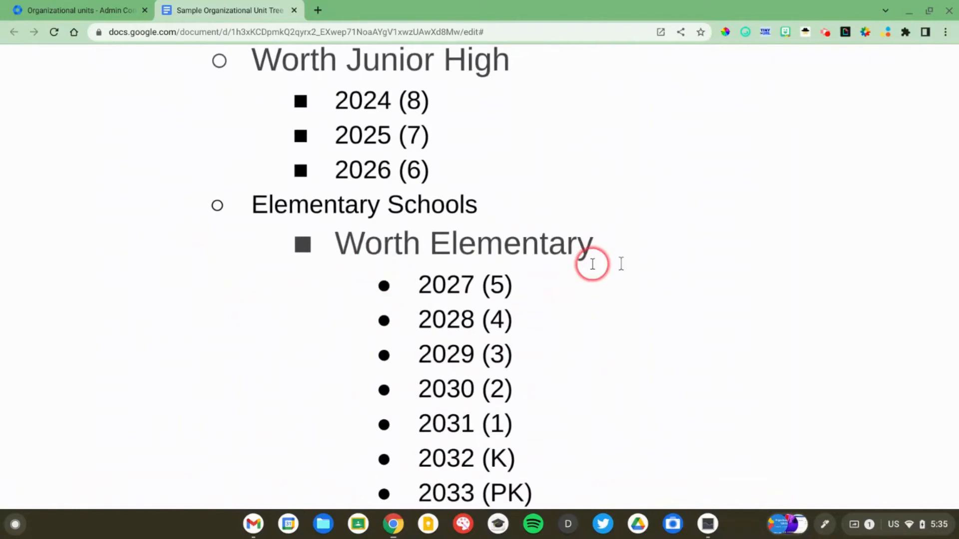
scroll("down", 3)
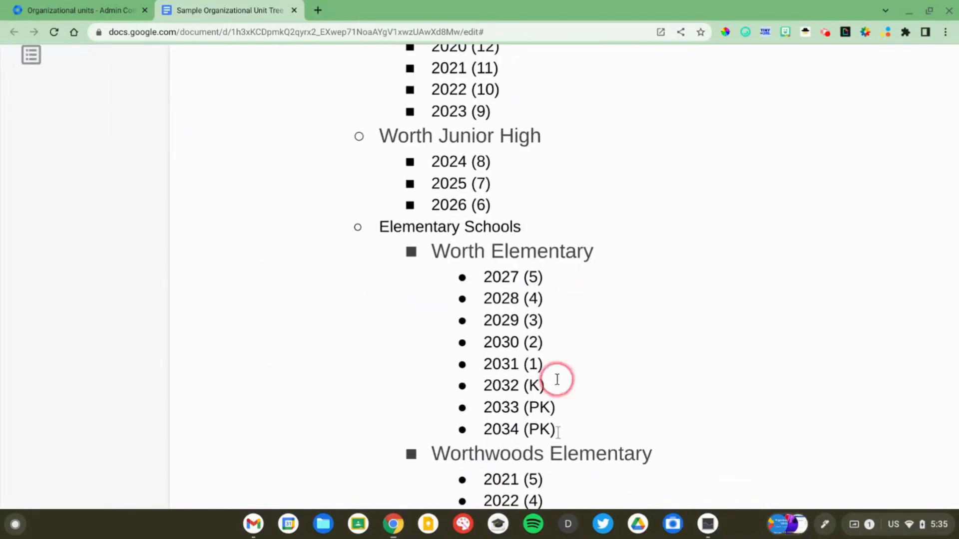
scroll("down", 3)
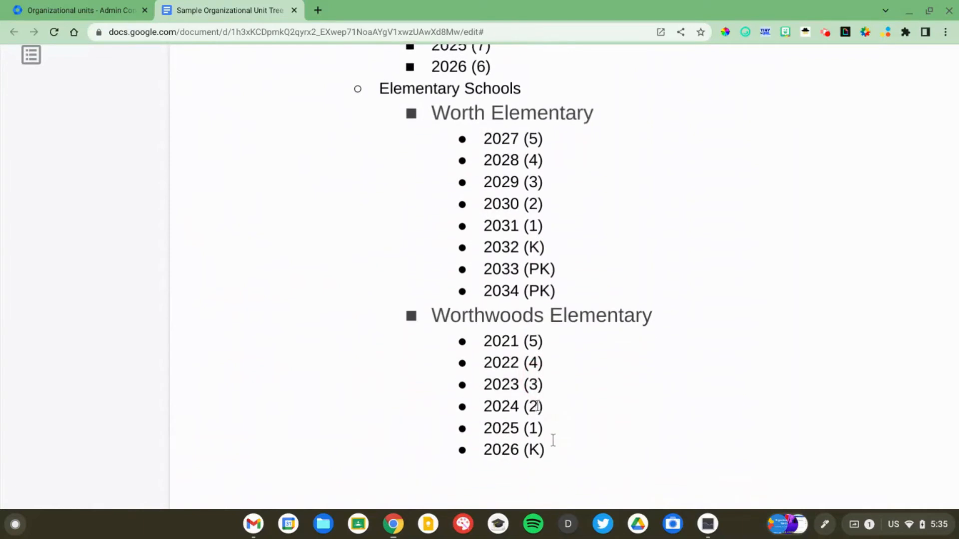
left_click(529, 398)
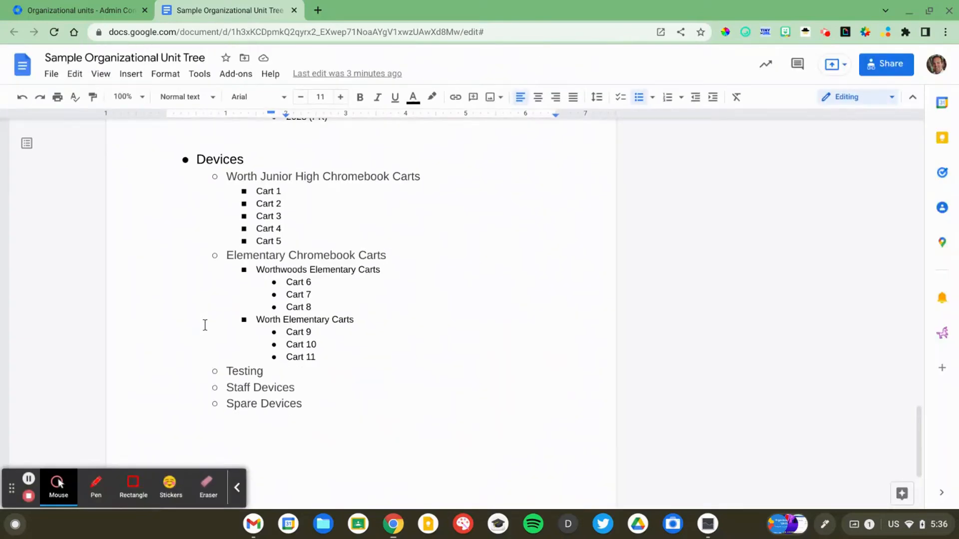
Switch to the Google Admin organizational units tab
left_click(77, 10)
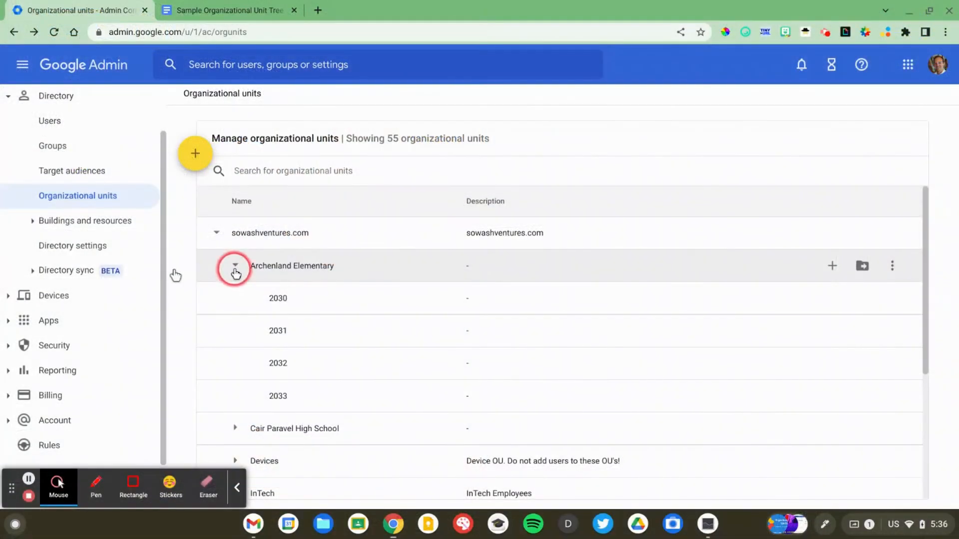
Expand Archenland Elementary to show 2030–2033 and start moving the 2031 unit
left_click(235, 266)
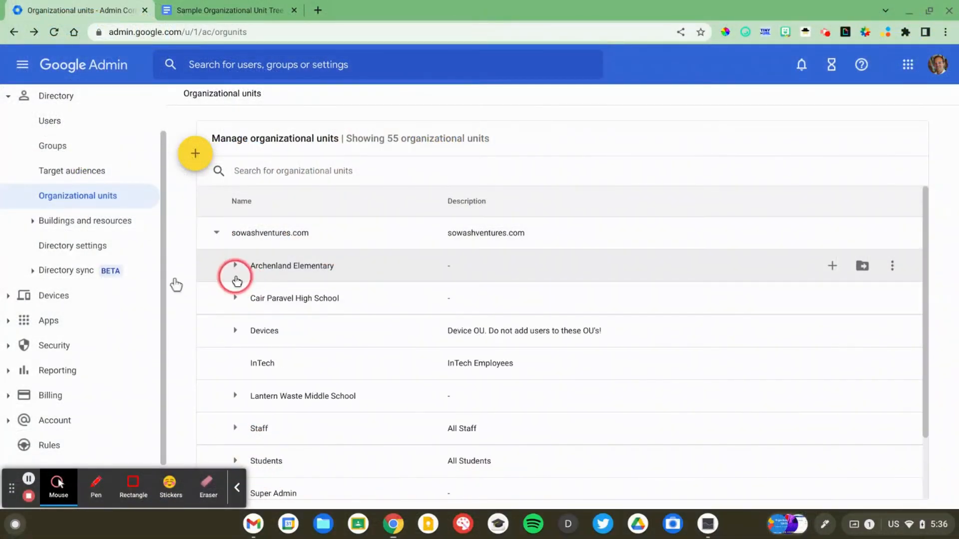
left_click(235, 265)
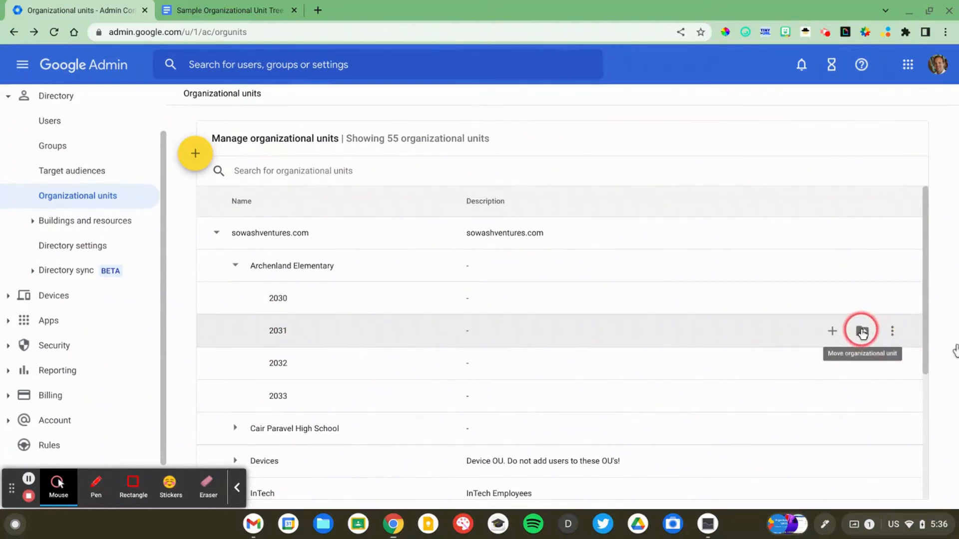
left_click(860, 331)
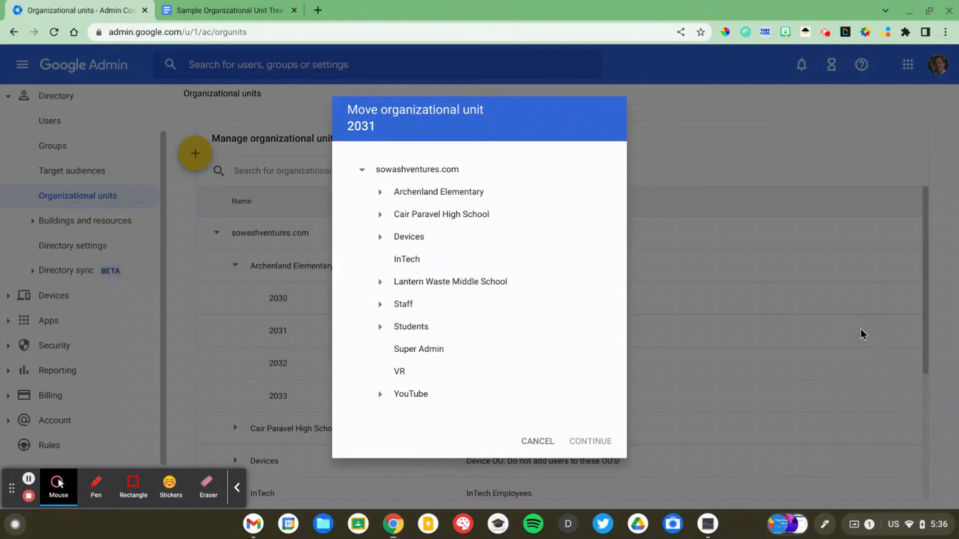
Cancel the move so 2031 stays under Archenland Elementary
left_click(537, 440)
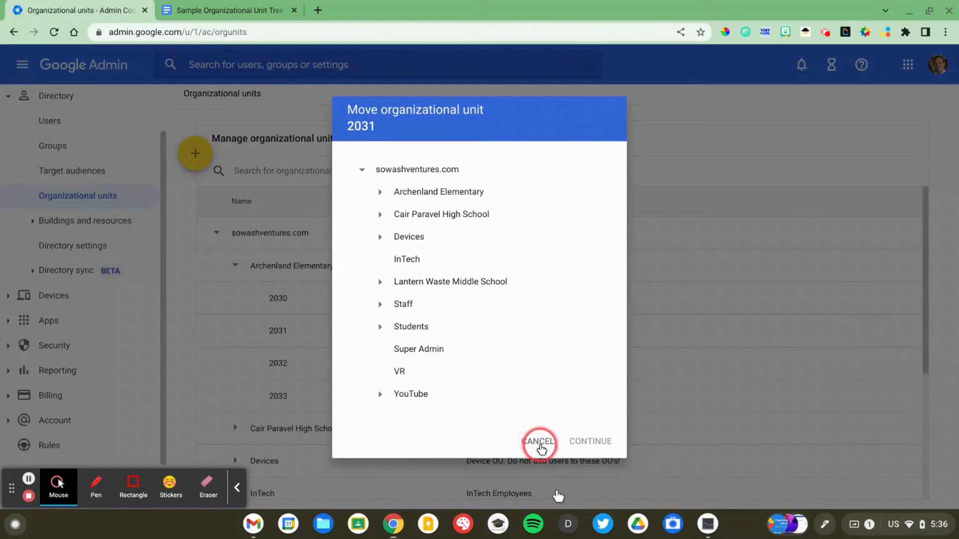
left_click(537, 440)
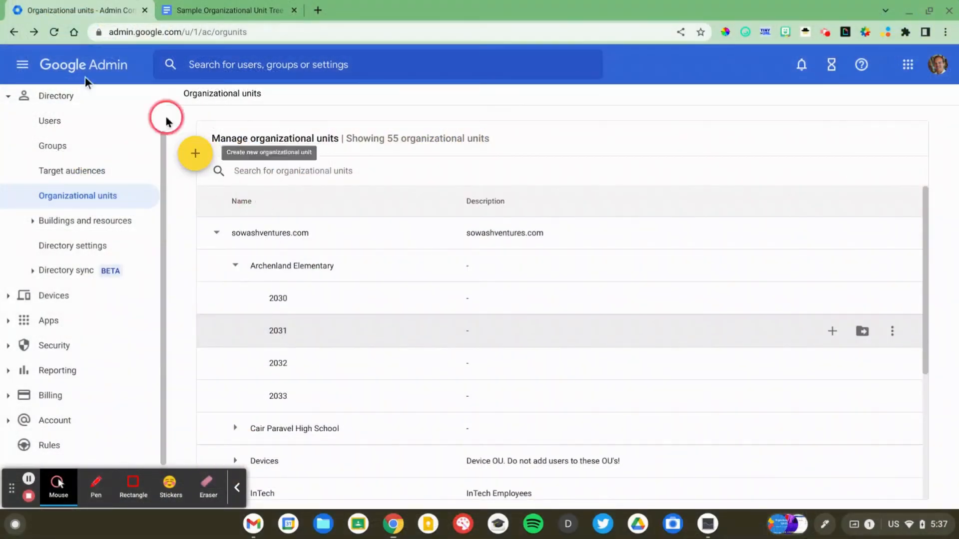
Create a new organizational unit named 'NEW OU Structure' under sowashventures.com
left_click(195, 154)
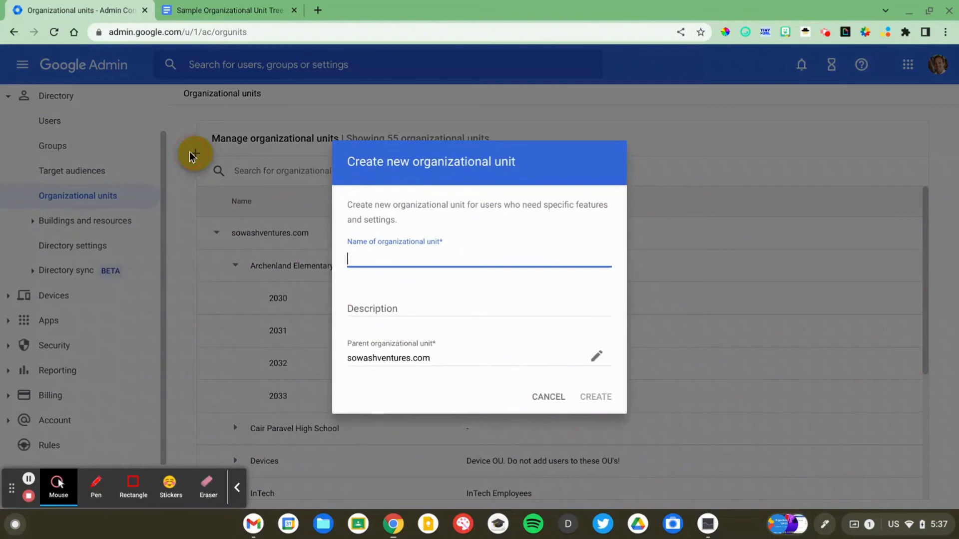
type("NEW")
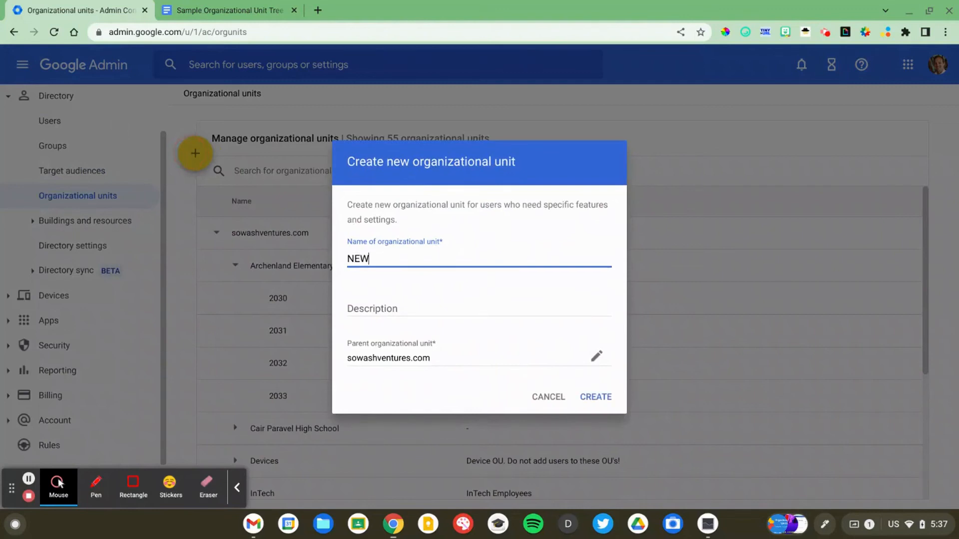
type("OU Str")
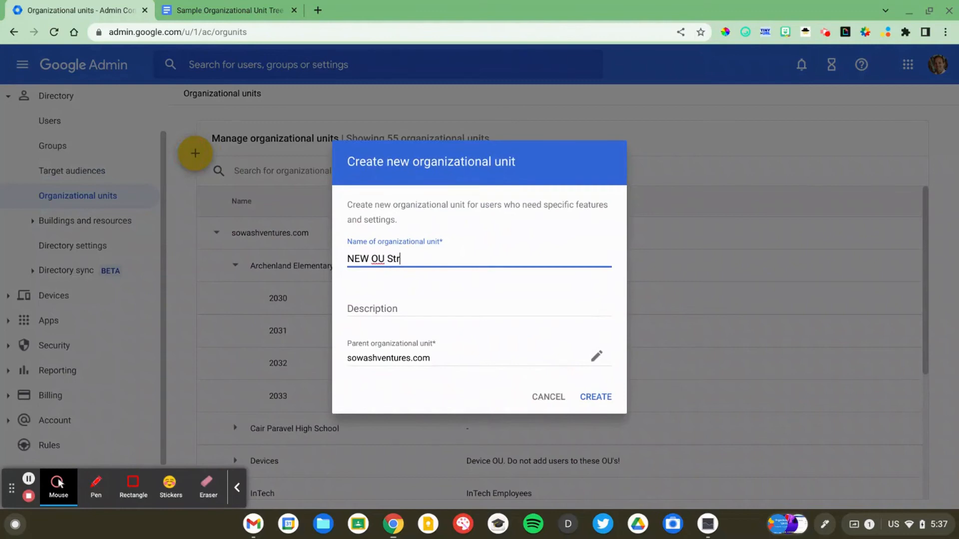
type("ucture")
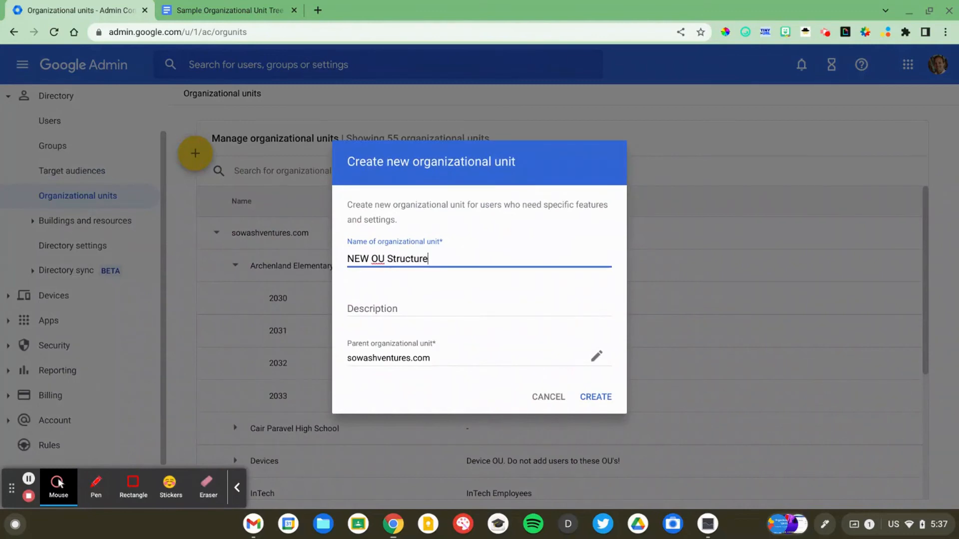
left_click(593, 396)
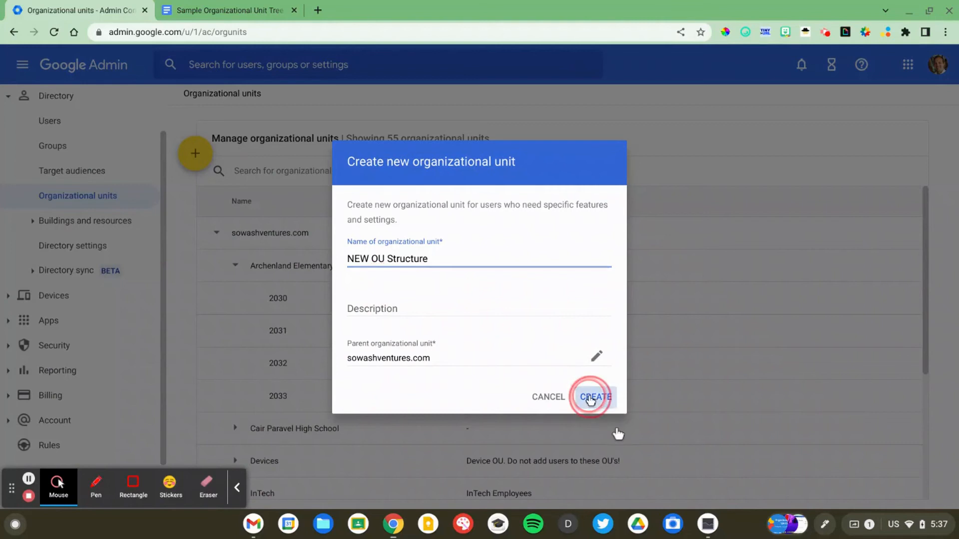
left_click(595, 396)
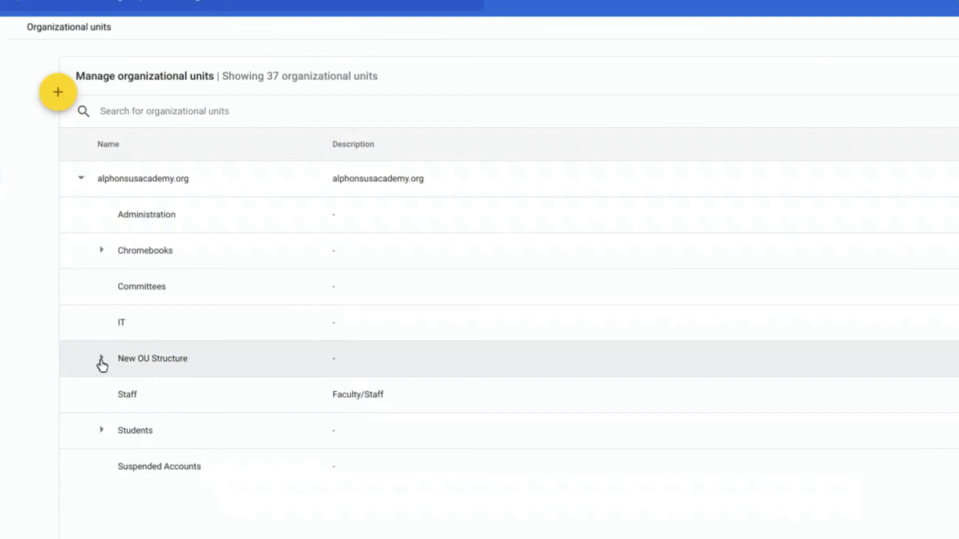
Expand New OU Structure, its Students unit and Elementary to reveal their sub-units
left_click(101, 358)
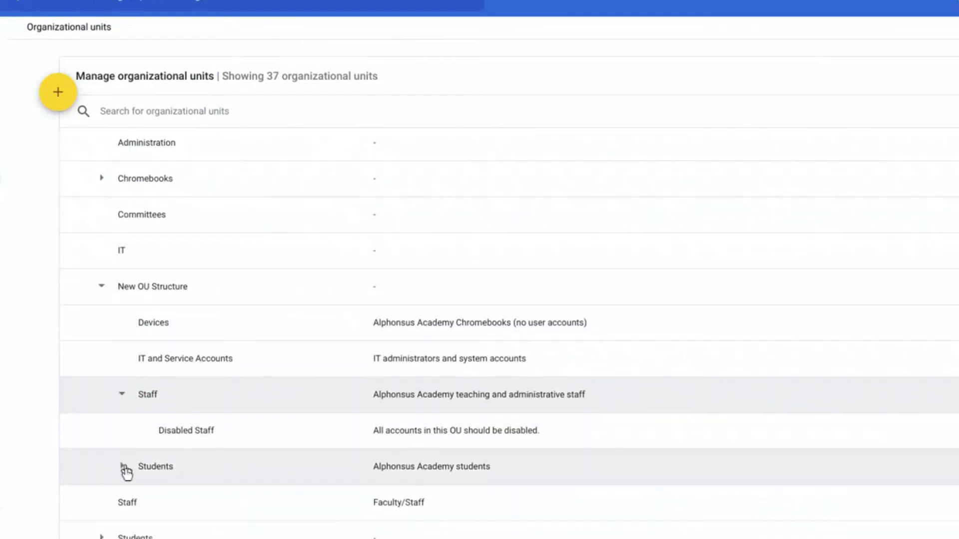
left_click(122, 466)
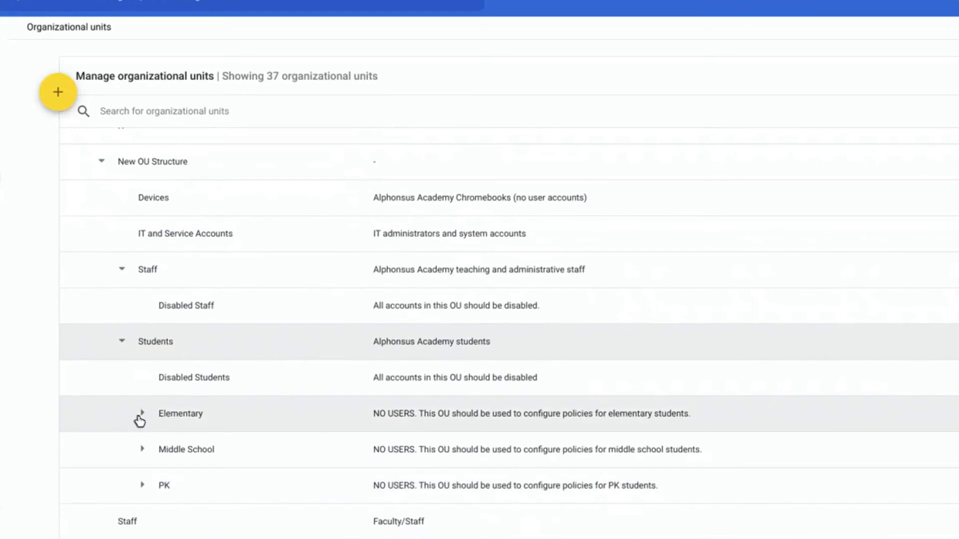
left_click(141, 414)
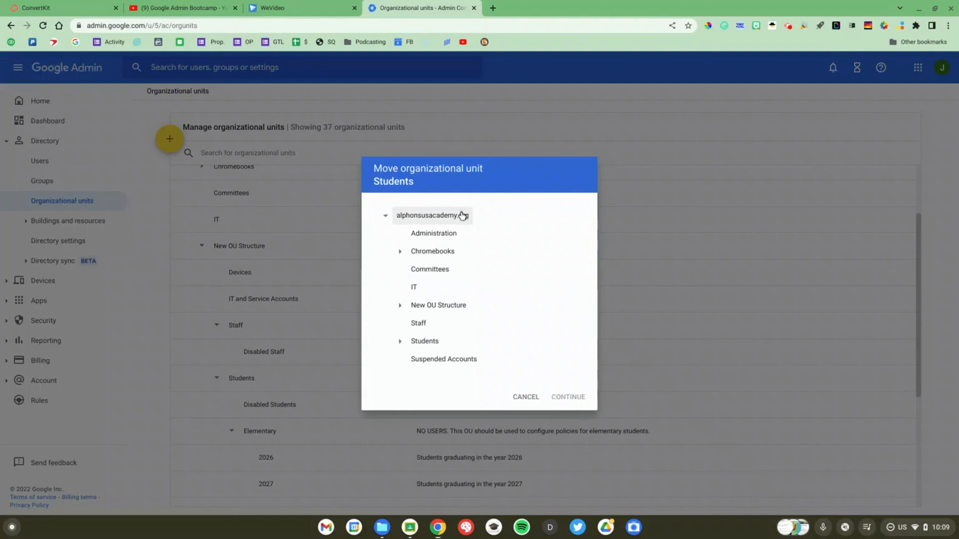
Choose the alphonsusacademy.org root as the destination for moving Students
left_click(433, 216)
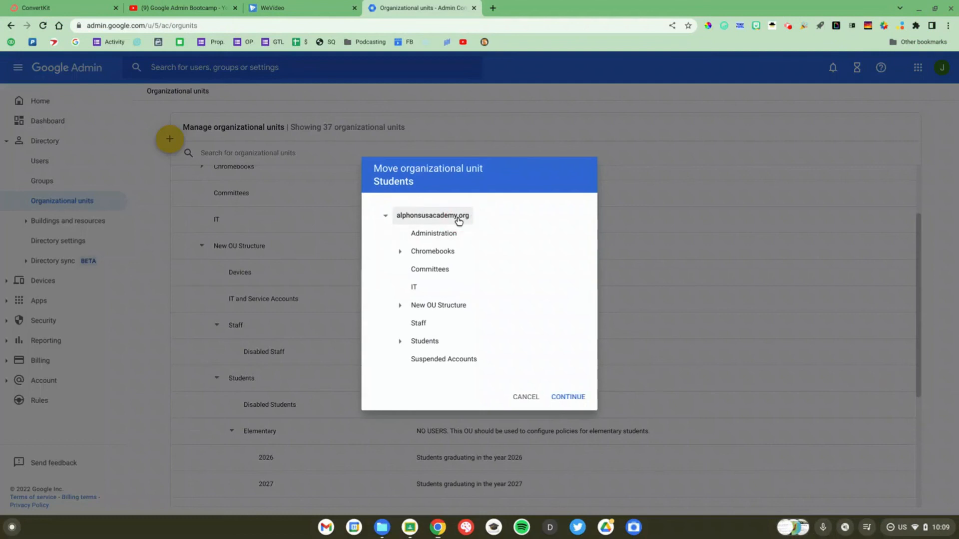